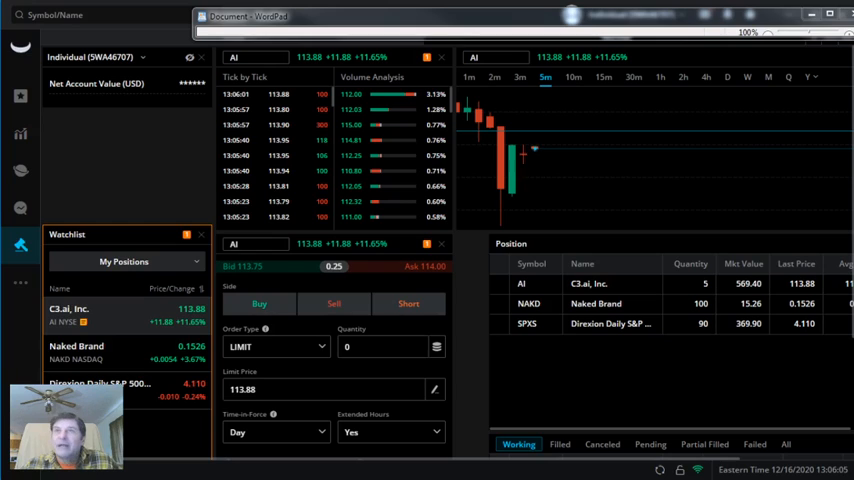
{"action": "mouse_move", "coordinate": [16, 133]}
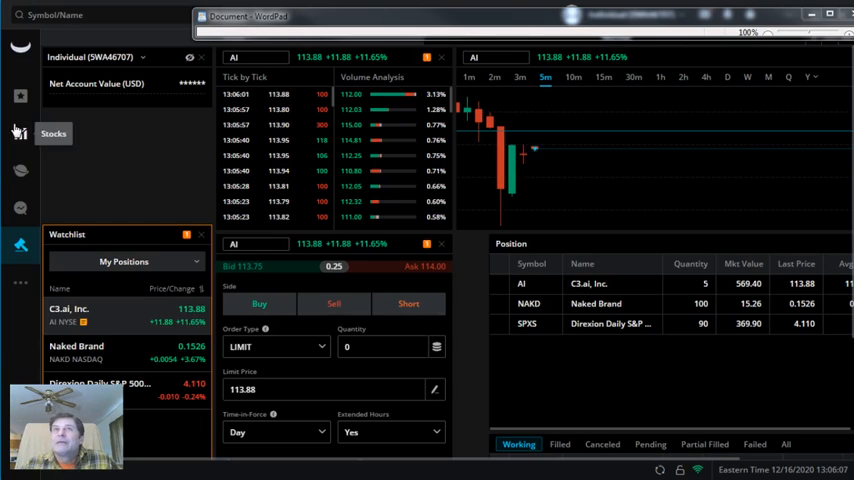
{"action": "mouse_move", "coordinate": [17, 171]}
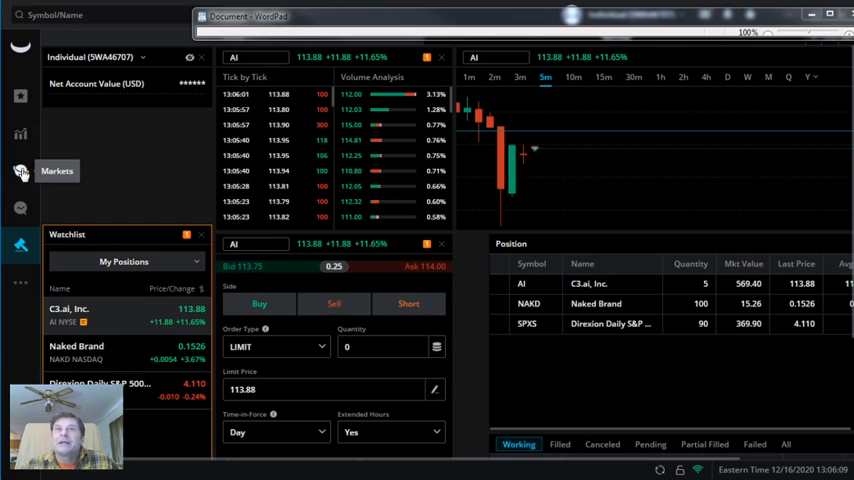
Open the United States markets overview, list today's top losers, then Most Active stocks
{"action": "left_click", "coordinate": [17, 172]}
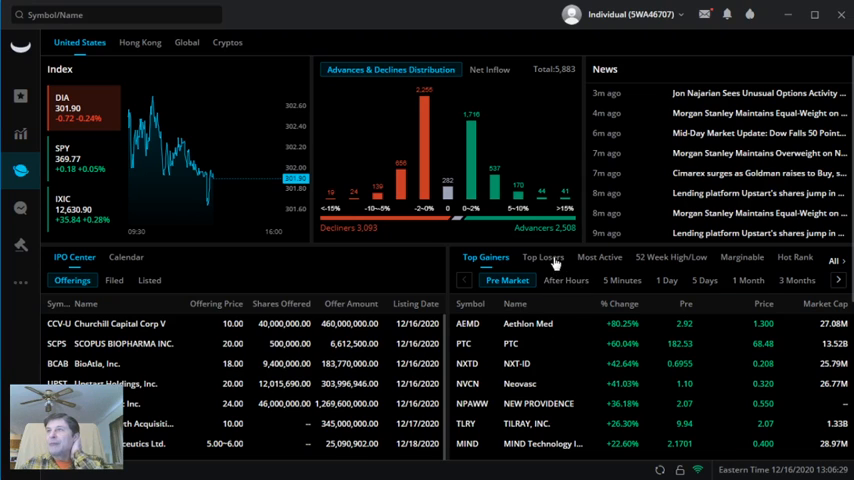
{"action": "left_click", "coordinate": [537, 257]}
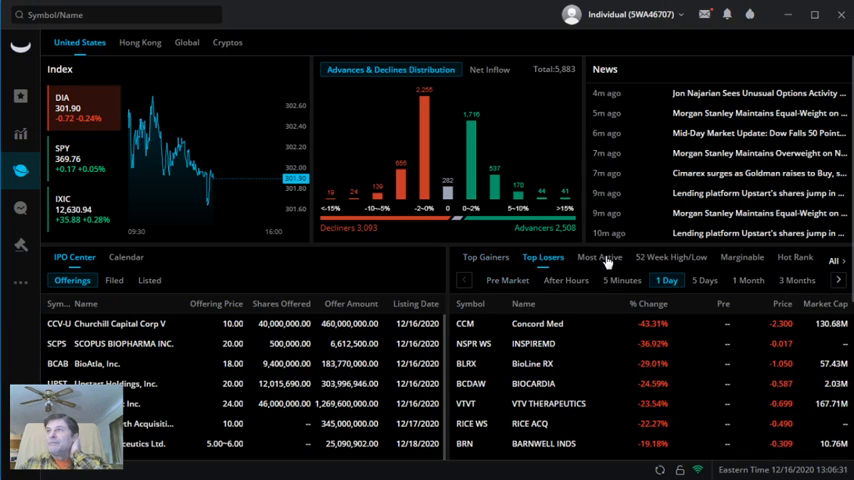
{"action": "left_click", "coordinate": [599, 257]}
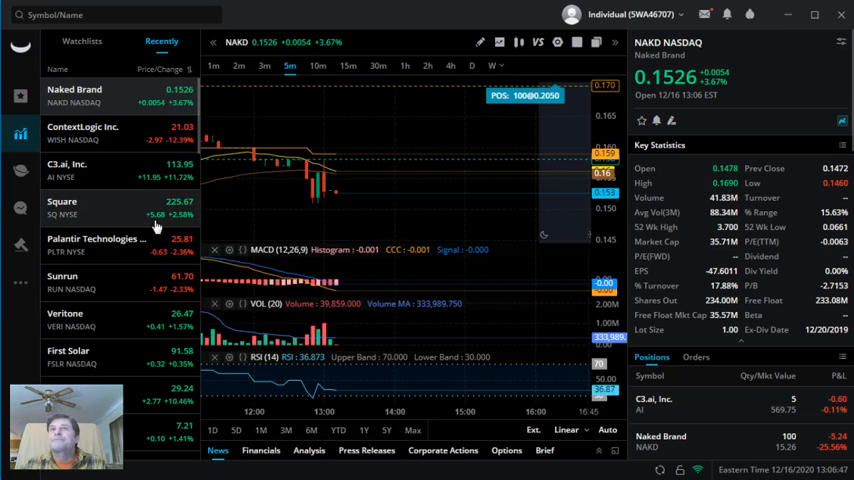
{"action": "mouse_move", "coordinate": [120, 336]}
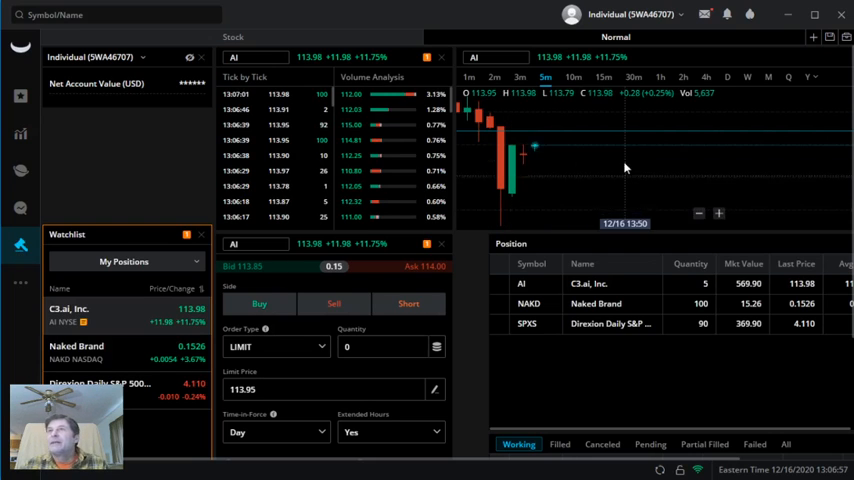
{"action": "mouse_move", "coordinate": [474, 364]}
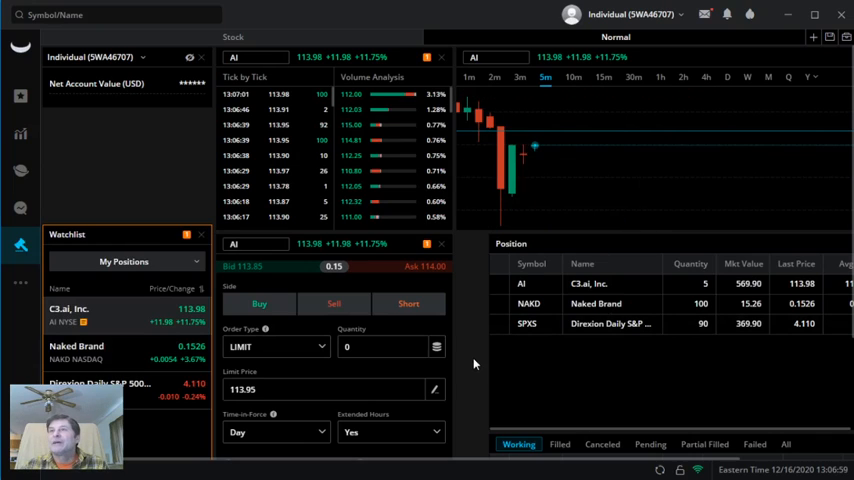
{"action": "mouse_move", "coordinate": [479, 341]}
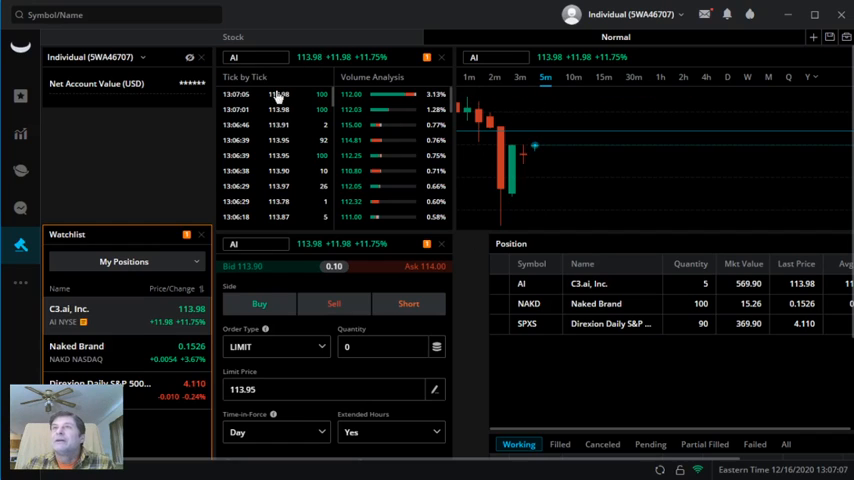
{"action": "mouse_move", "coordinate": [469, 284]}
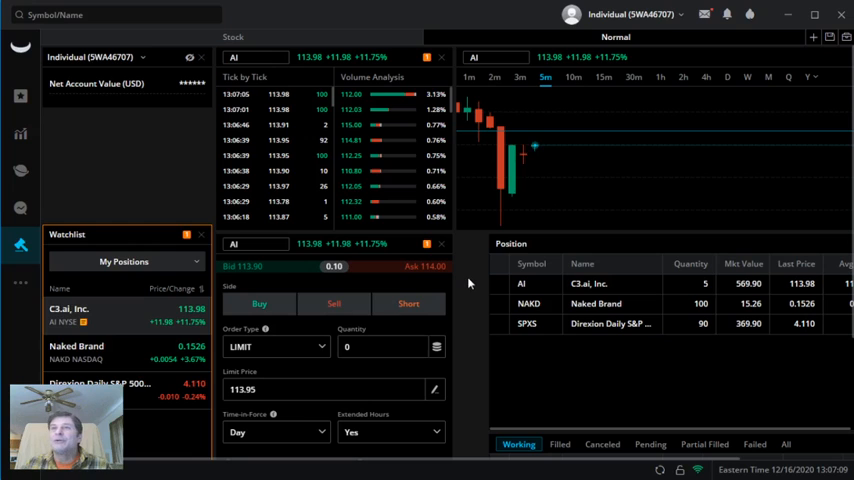
{"action": "mouse_move", "coordinate": [574, 170]}
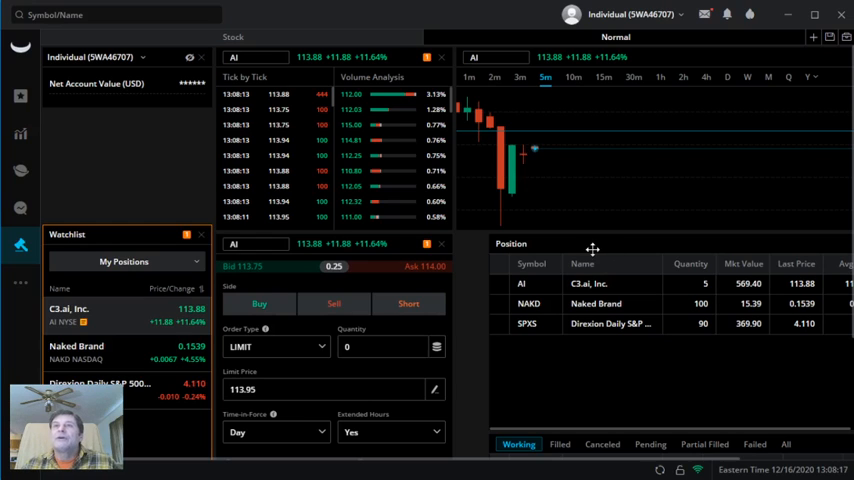
{"action": "mouse_move", "coordinate": [470, 286]}
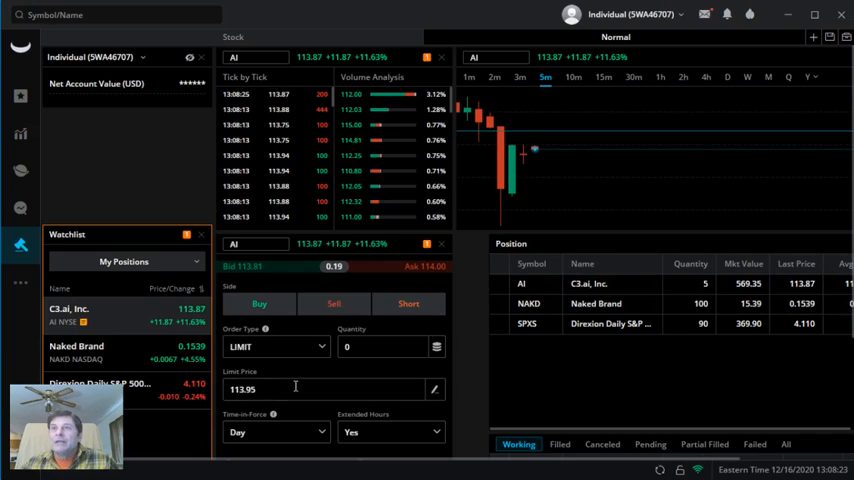
{"action": "mouse_move", "coordinate": [450, 360]}
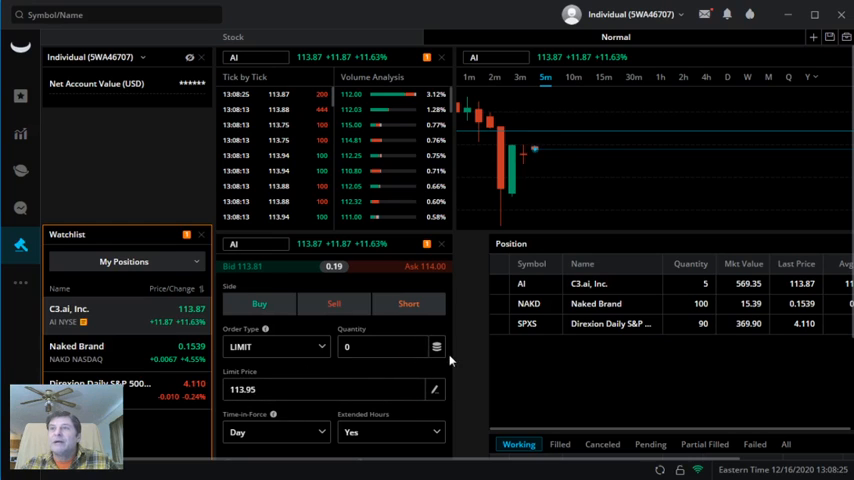
{"action": "mouse_move", "coordinate": [270, 360]}
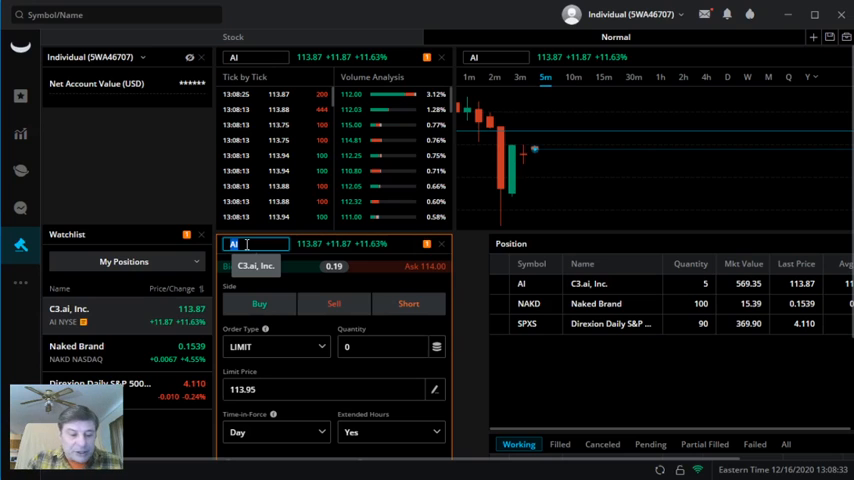
Search 'ARK' in the order panel and pick ARK Fintech Innovation ETF (ARKF)
{"action": "type", "text": "RK"}
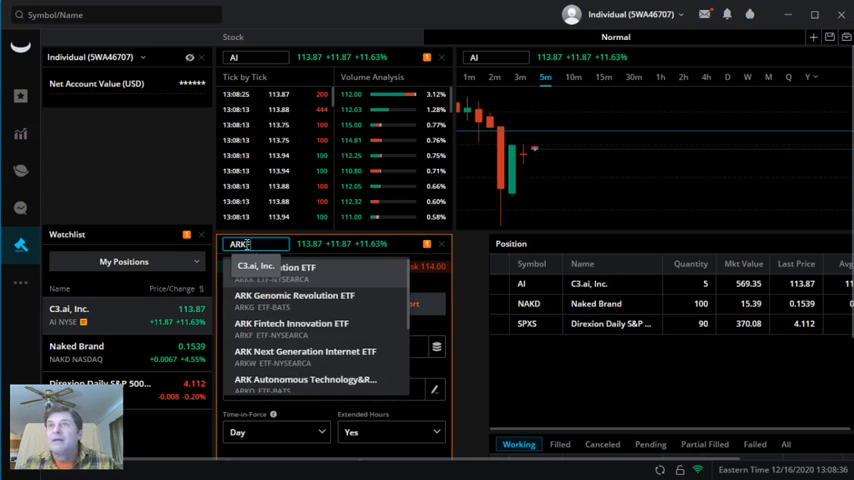
{"action": "left_click", "coordinate": [291, 323]}
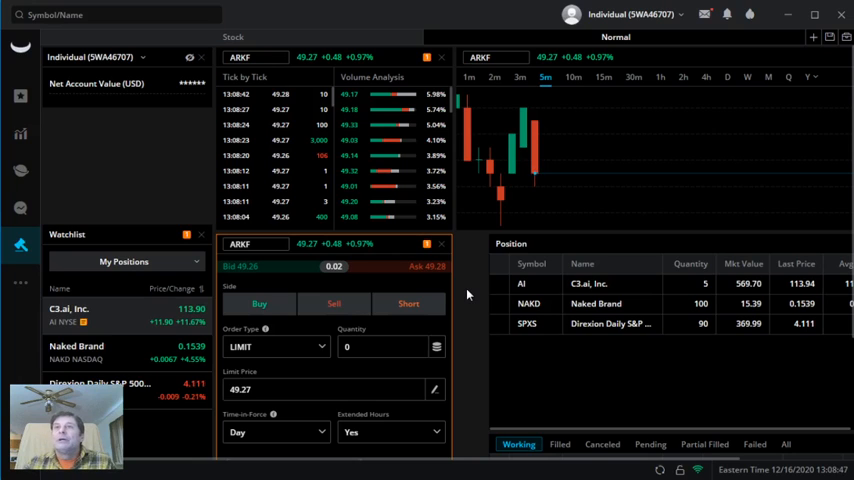
{"action": "mouse_move", "coordinate": [434, 291]}
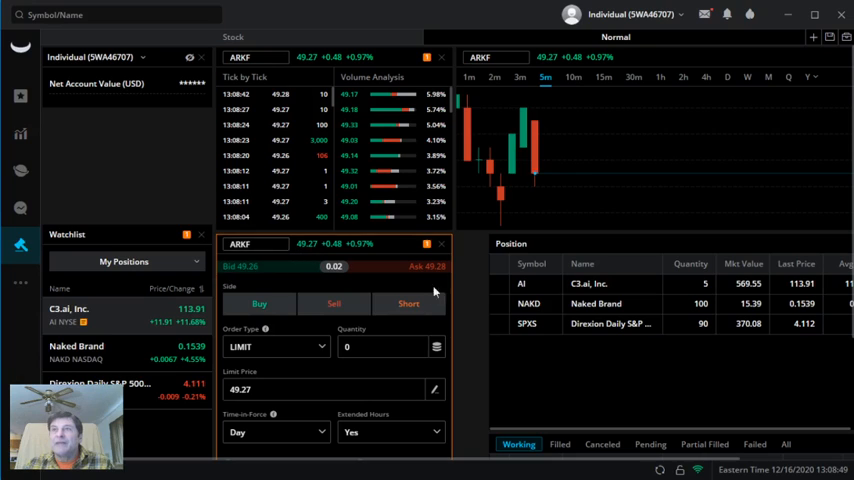
{"action": "mouse_move", "coordinate": [467, 296]}
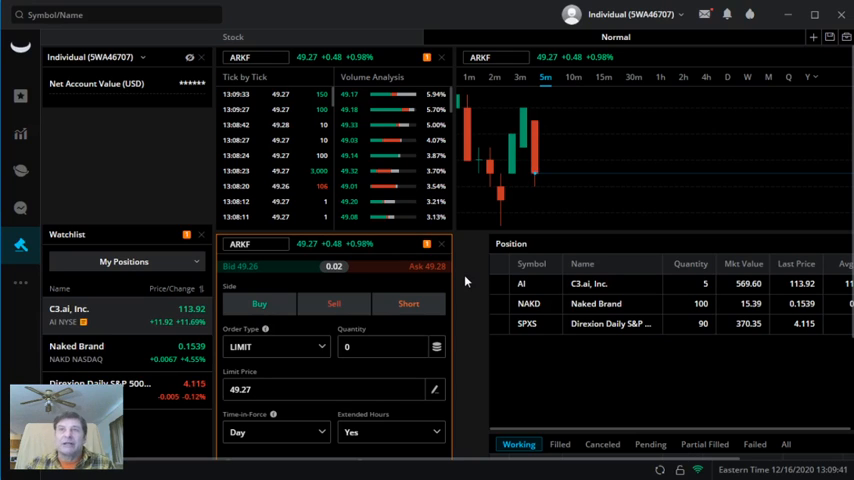
{"action": "mouse_move", "coordinate": [464, 293]}
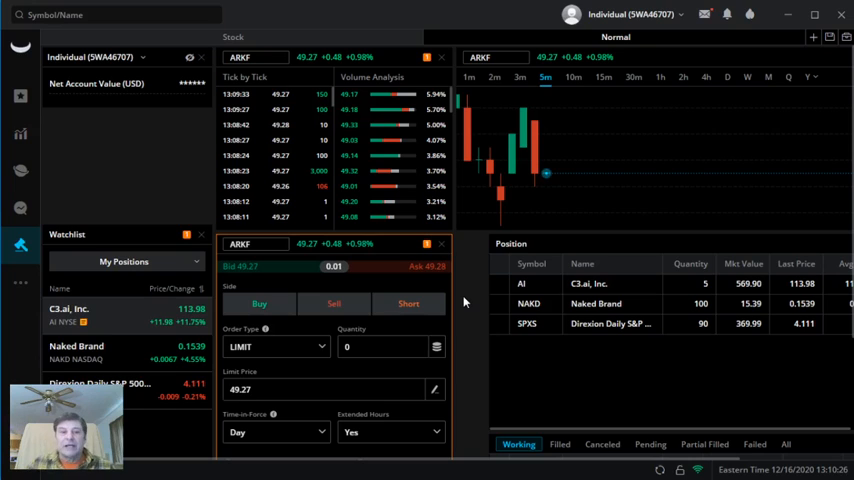
{"action": "mouse_move", "coordinate": [494, 56]}
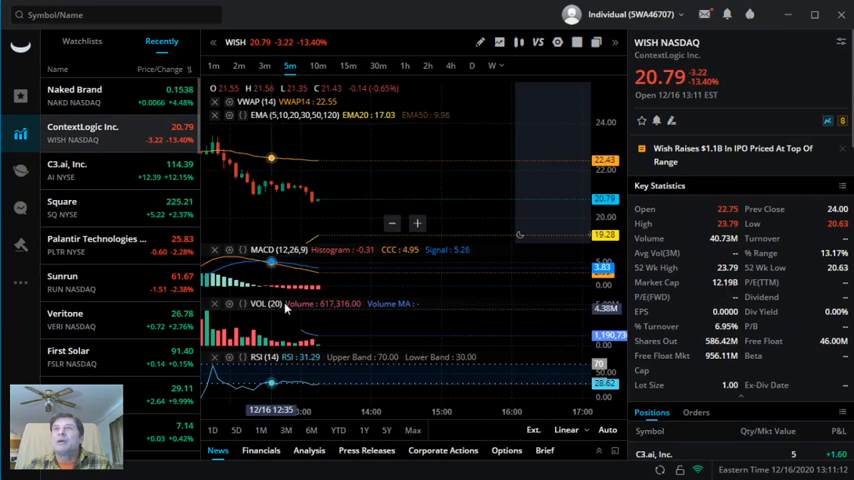
{"action": "mouse_move", "coordinate": [506, 261]}
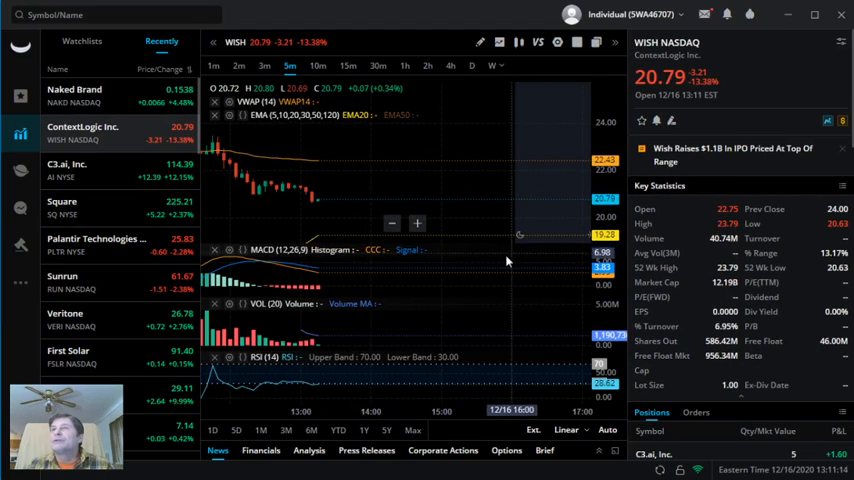